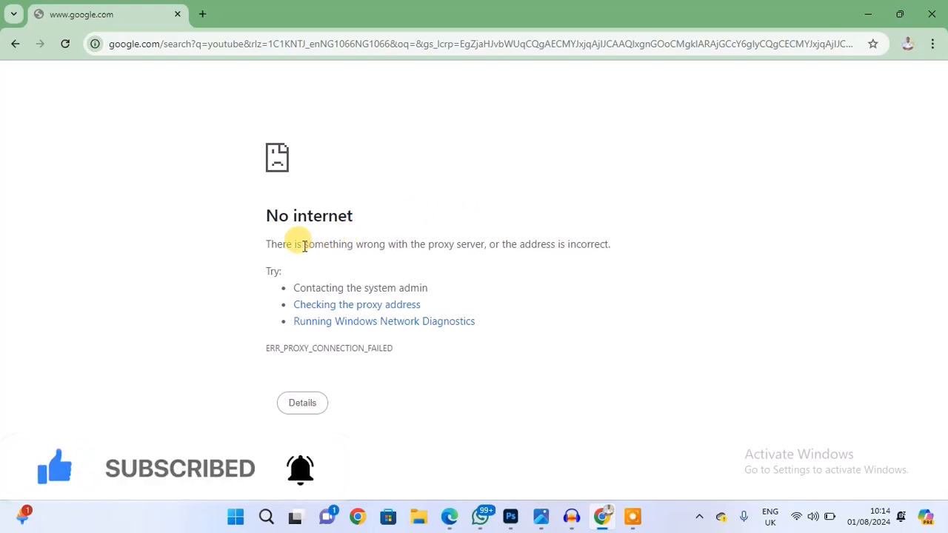
{"action": "mouse_move", "coordinate": [437, 236]}
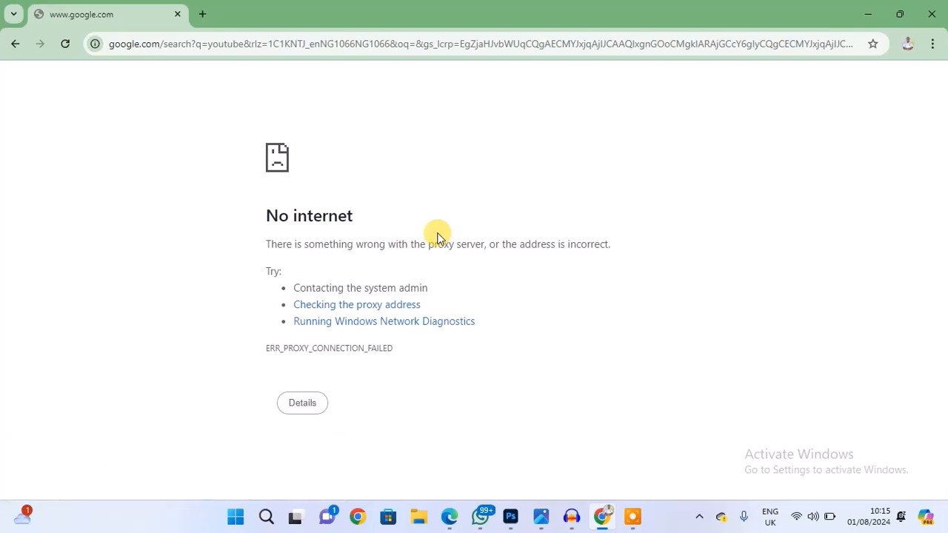
{"action": "mouse_move", "coordinate": [349, 289]}
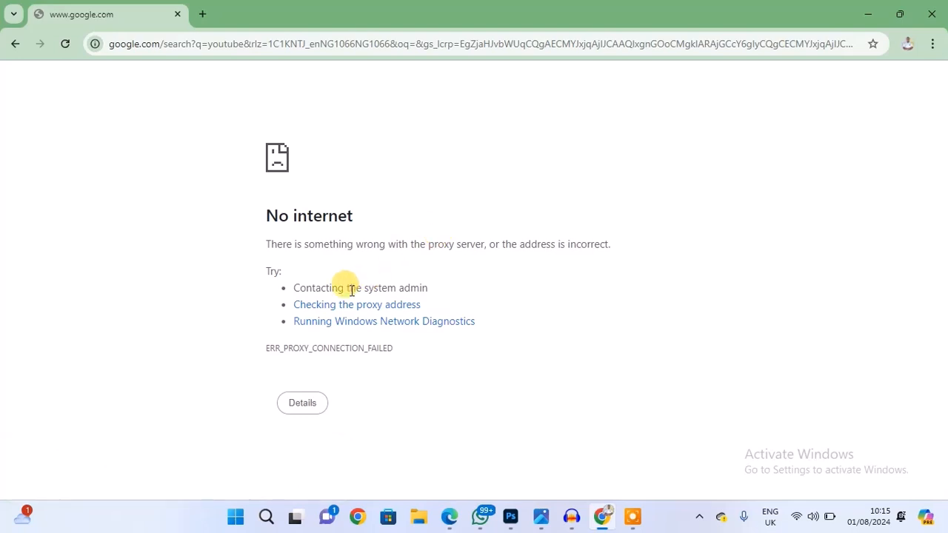
{"action": "mouse_move", "coordinate": [349, 326]}
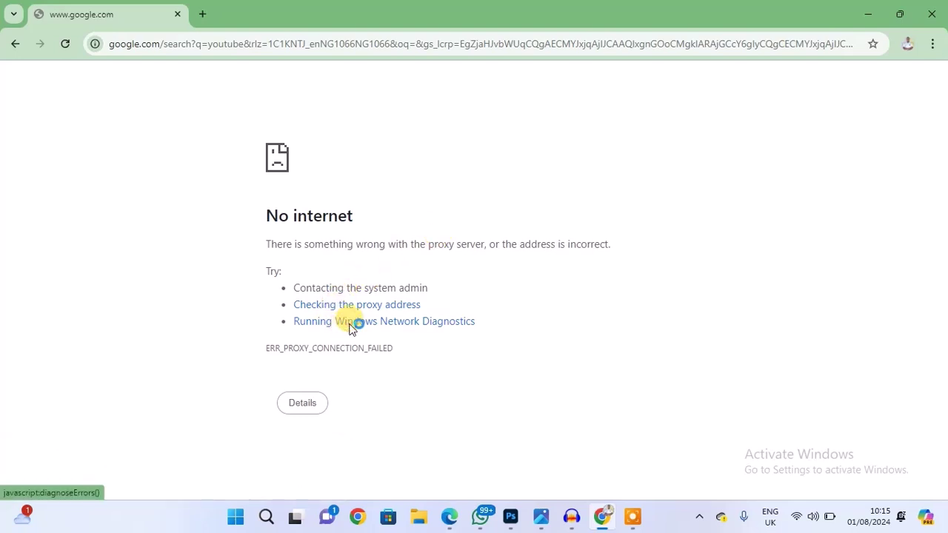
Step: Launch Windows Network Diagnostics from Chrome's error page to troubleshoot the connection
{"action": "left_click", "coordinate": [385, 320]}
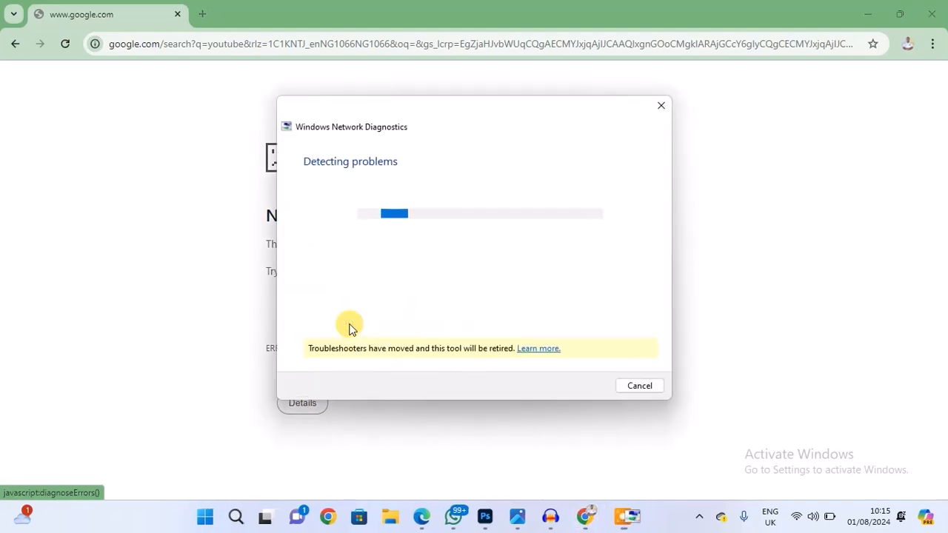
{"action": "mouse_move", "coordinate": [467, 107]}
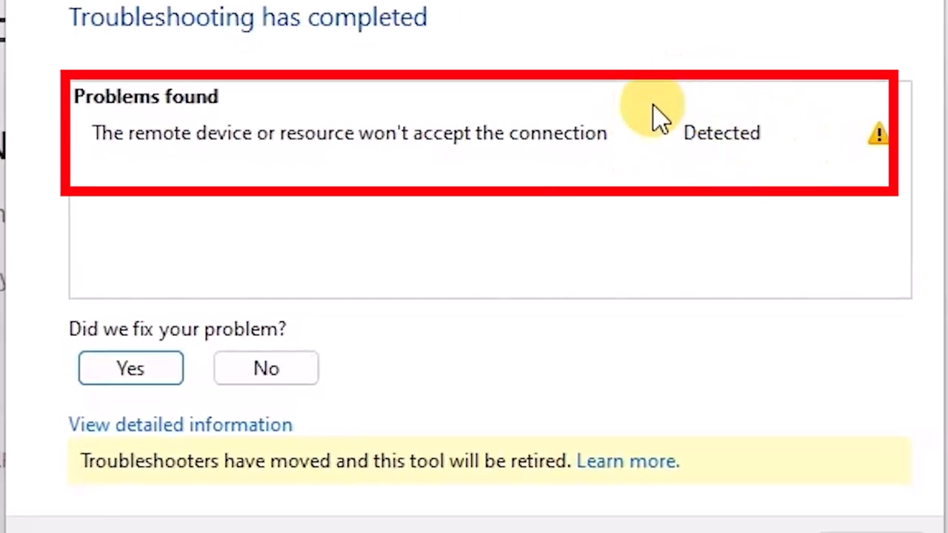
{"action": "mouse_move", "coordinate": [397, 41]}
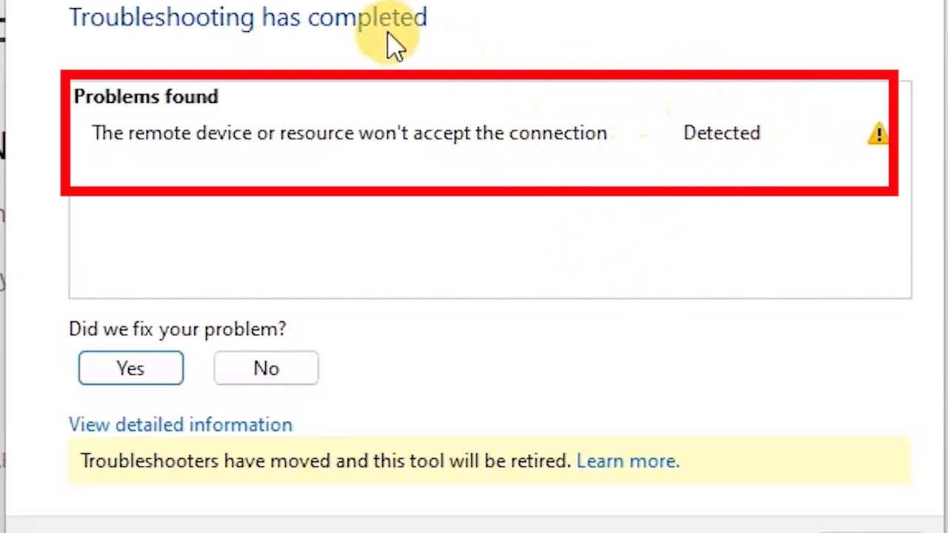
{"action": "mouse_move", "coordinate": [874, 438]}
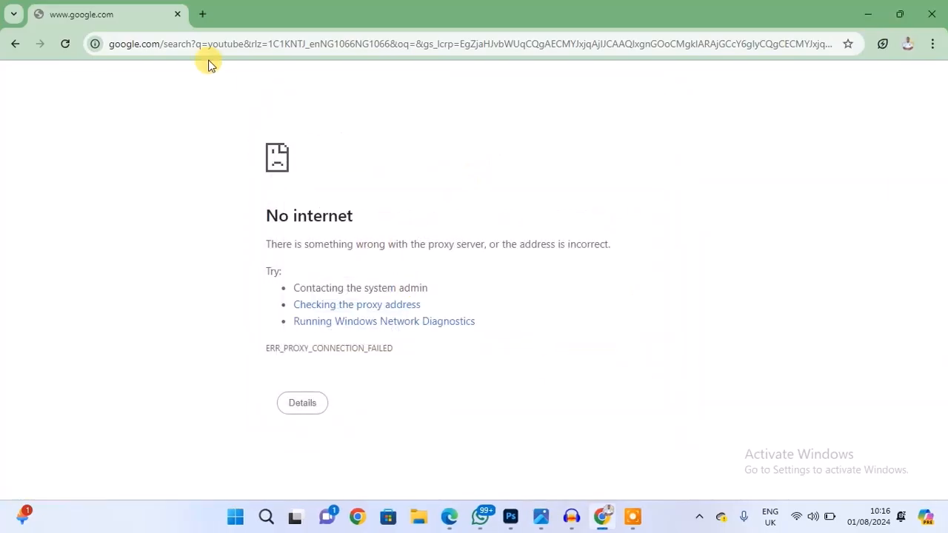
Step: Enter youtube.com in the address bar of a new tab, ending on the No internet proxy error
{"action": "left_click", "coordinate": [201, 15]}
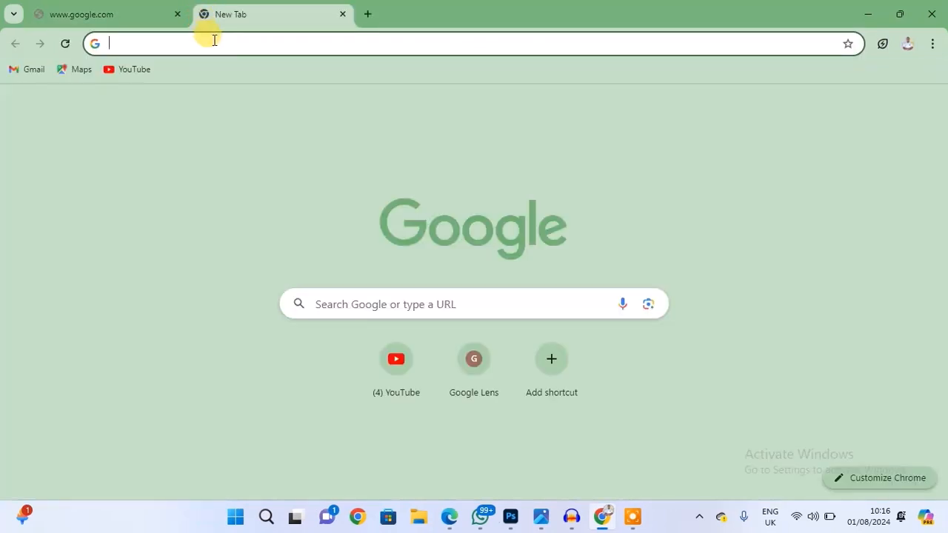
{"action": "type", "text": "youtube.com"}
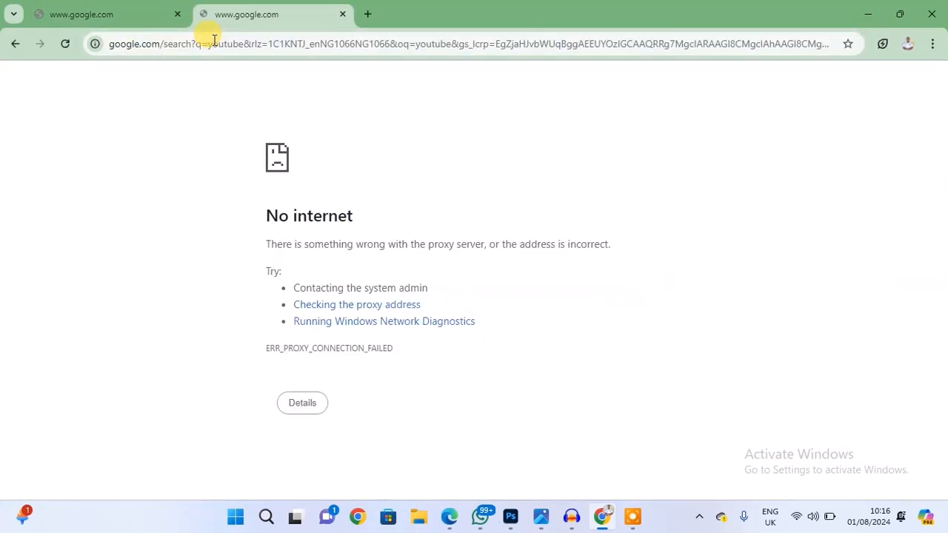
{"action": "mouse_move", "coordinate": [190, 225]}
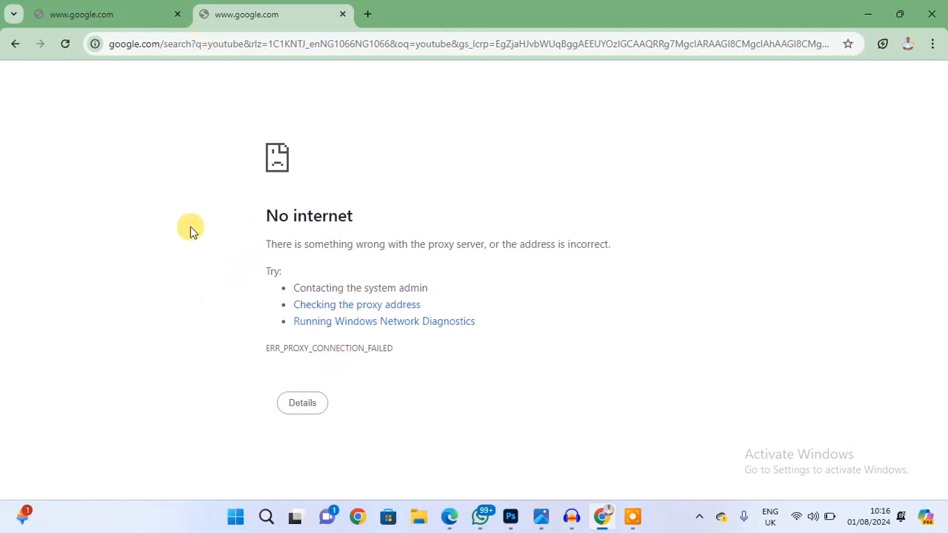
{"action": "mouse_move", "coordinate": [581, 287]}
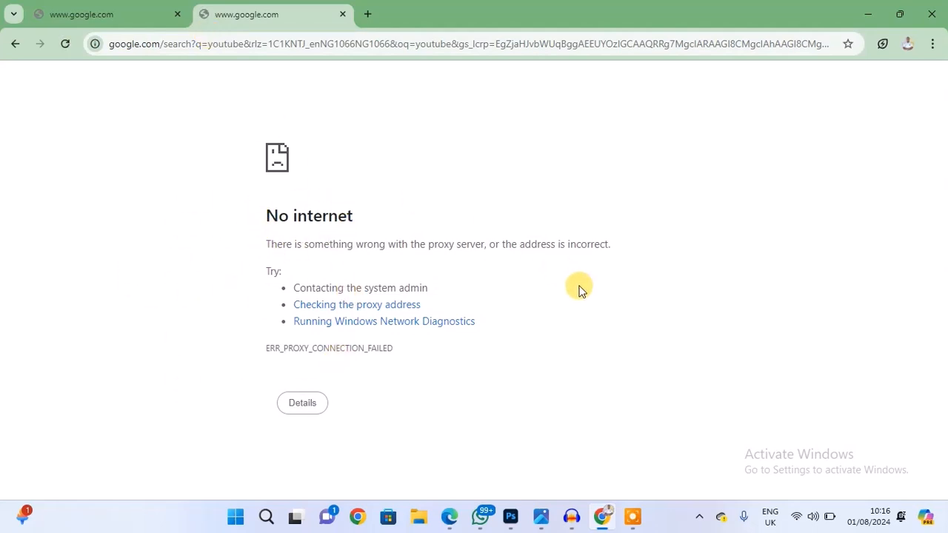
{"action": "mouse_move", "coordinate": [799, 517]}
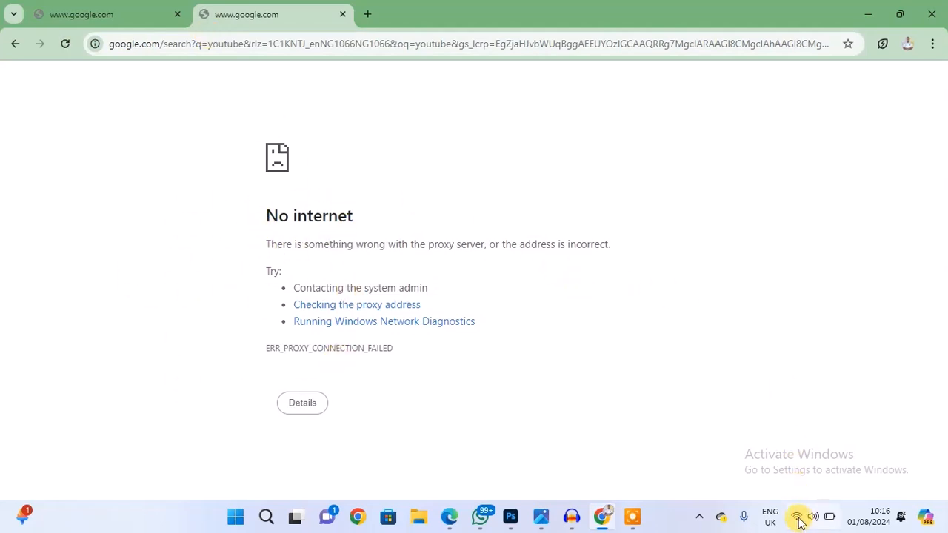
{"action": "left_click", "coordinate": [812, 516]}
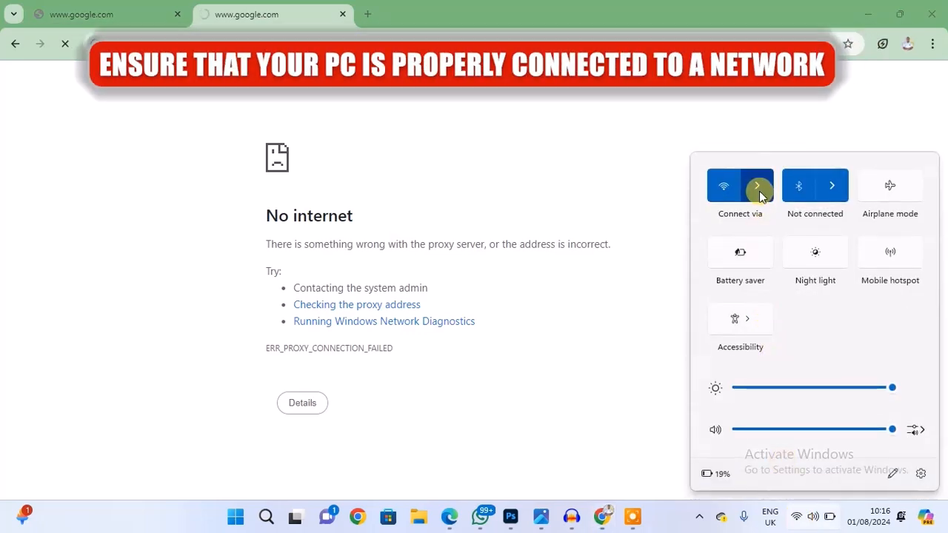
{"action": "left_click", "coordinate": [757, 186]}
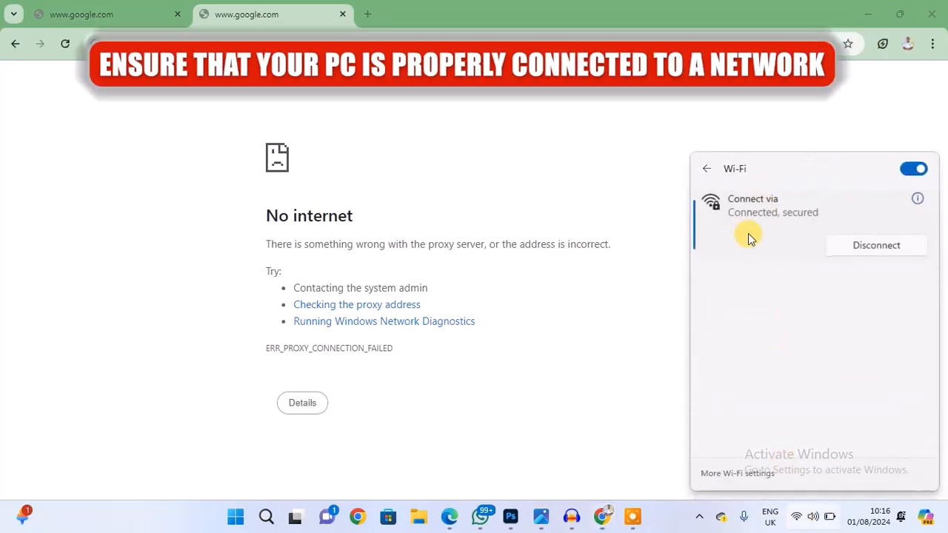
{"action": "left_click", "coordinate": [705, 169]}
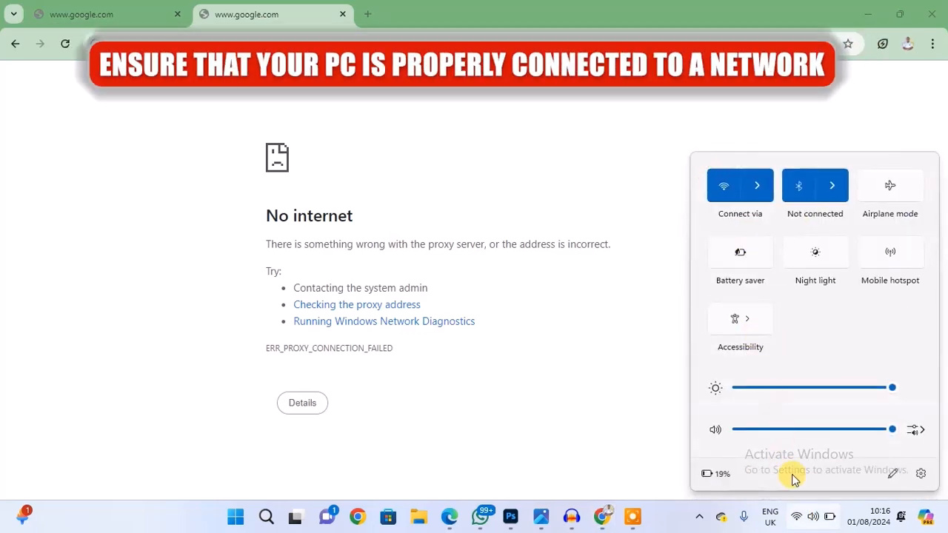
{"action": "mouse_move", "coordinate": [610, 290]}
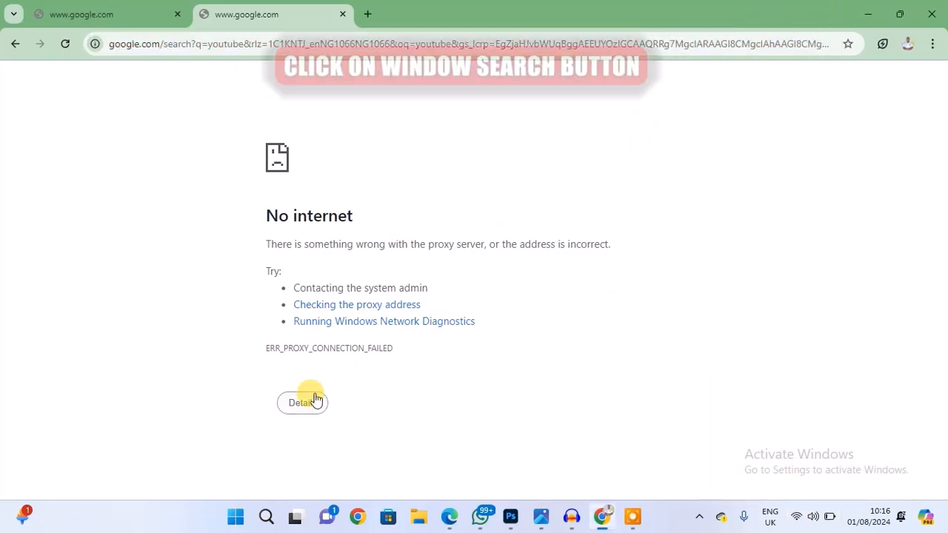
{"action": "mouse_move", "coordinate": [216, 433]}
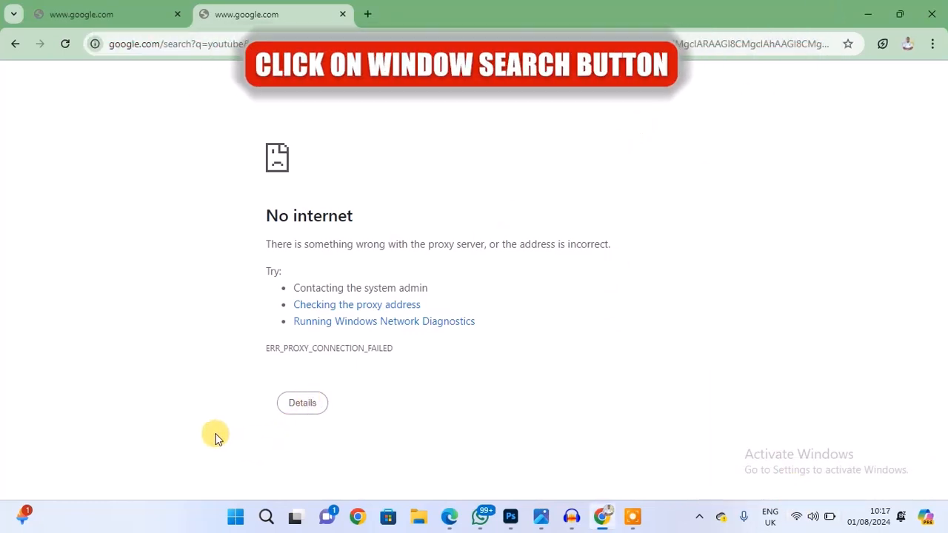
Step: Search the Start menu for 'internet Options' so the Control Panel item is the best match
{"action": "left_click", "coordinate": [235, 516]}
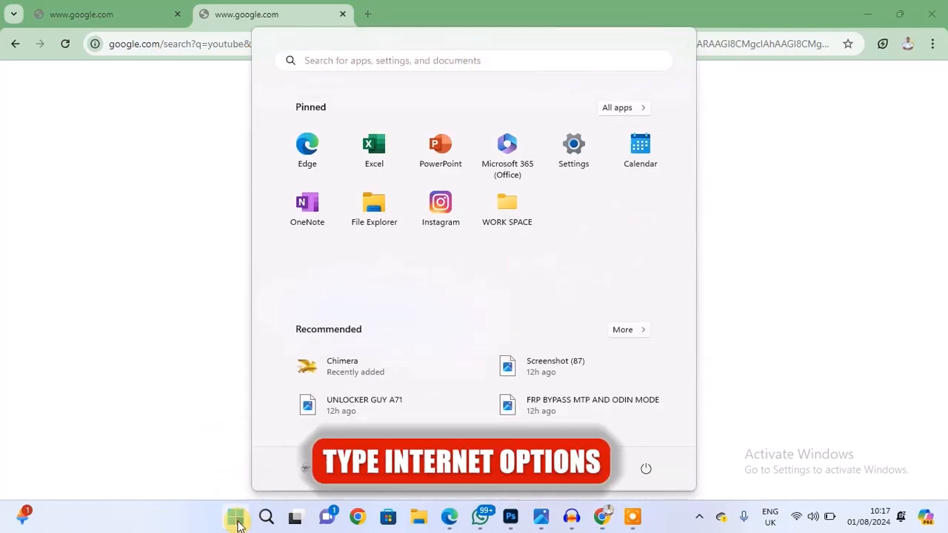
{"action": "type", "text": "inte"}
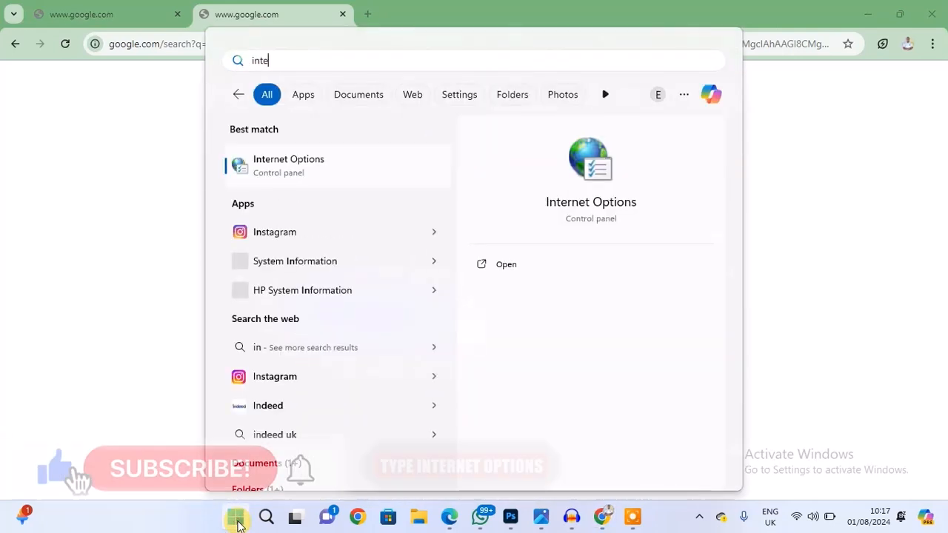
{"action": "type", "text": "rnet Options"}
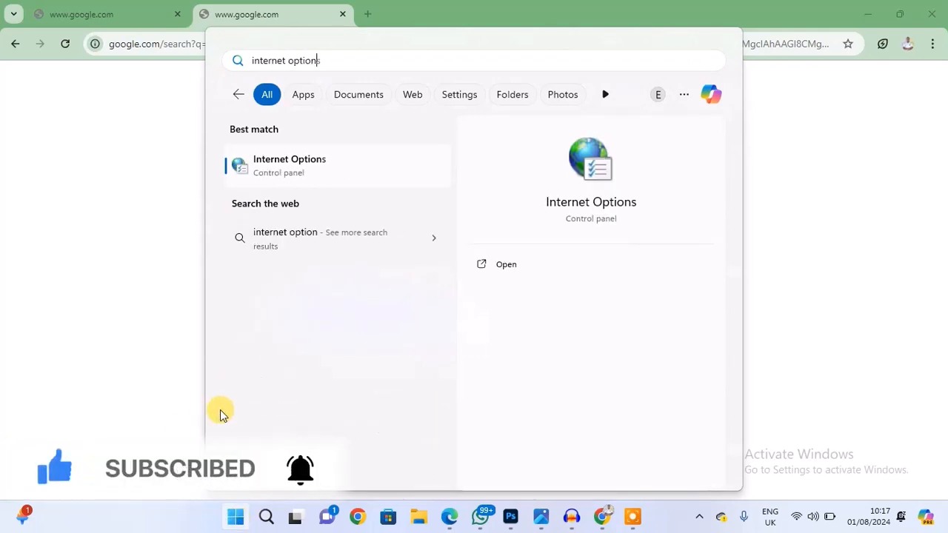
Step: Reach the LAN Settings dialog via Internet Options' Connections section
{"action": "left_click", "coordinate": [507, 264]}
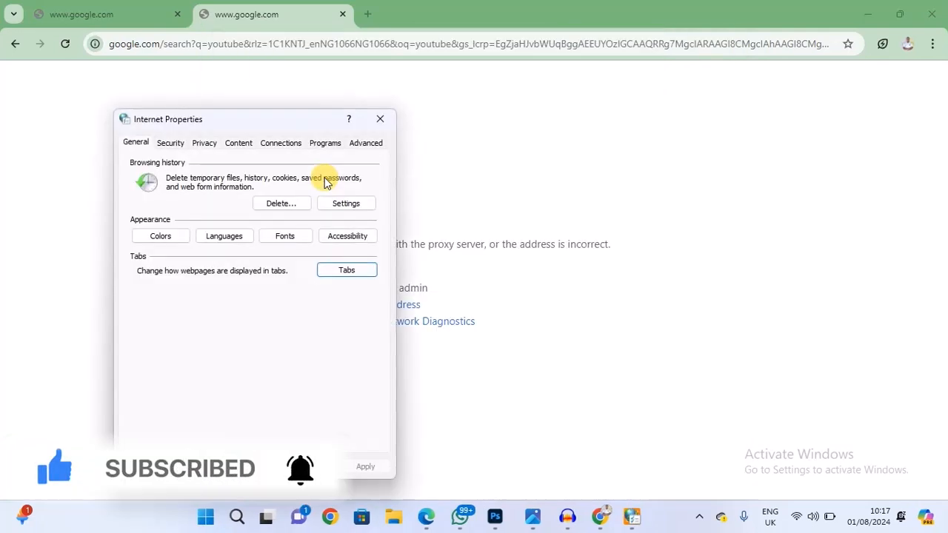
{"action": "mouse_move", "coordinate": [281, 142]}
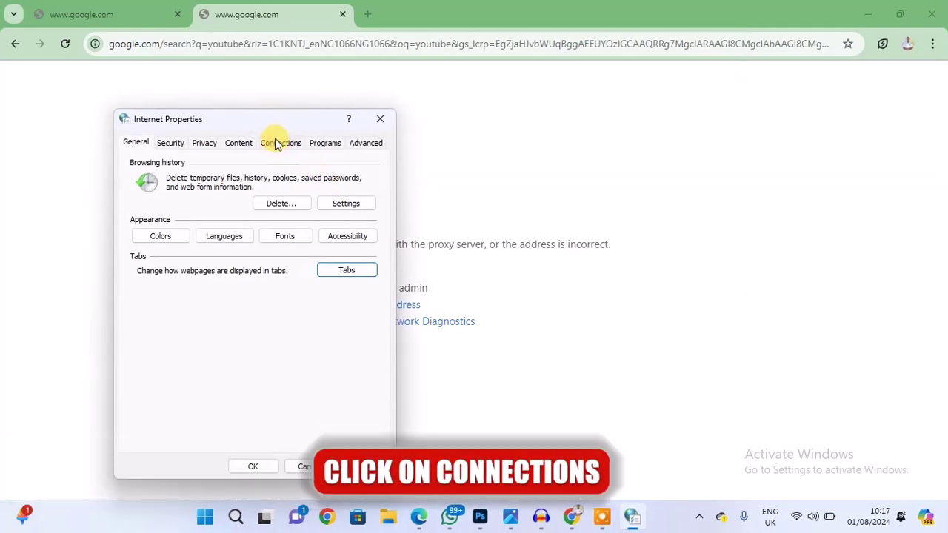
{"action": "left_click", "coordinate": [280, 143]}
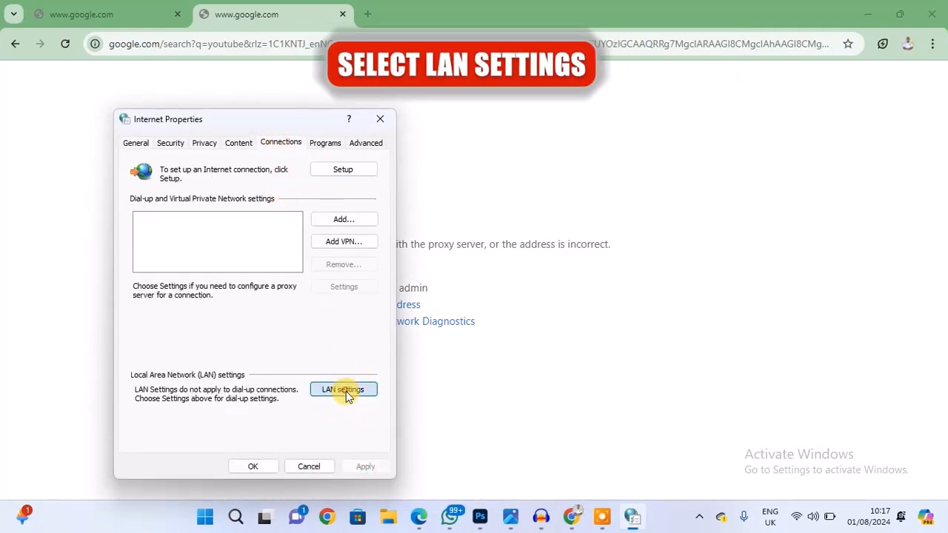
{"action": "left_click", "coordinate": [344, 390]}
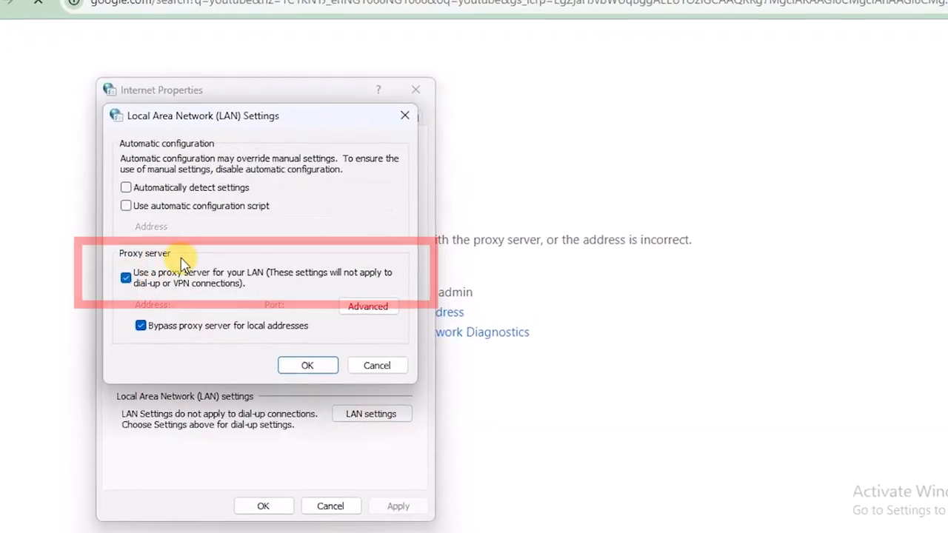
Step: Turn off the LAN proxy server, enable auto-detect and automatic configuration script, and save
{"action": "left_click", "coordinate": [126, 279]}
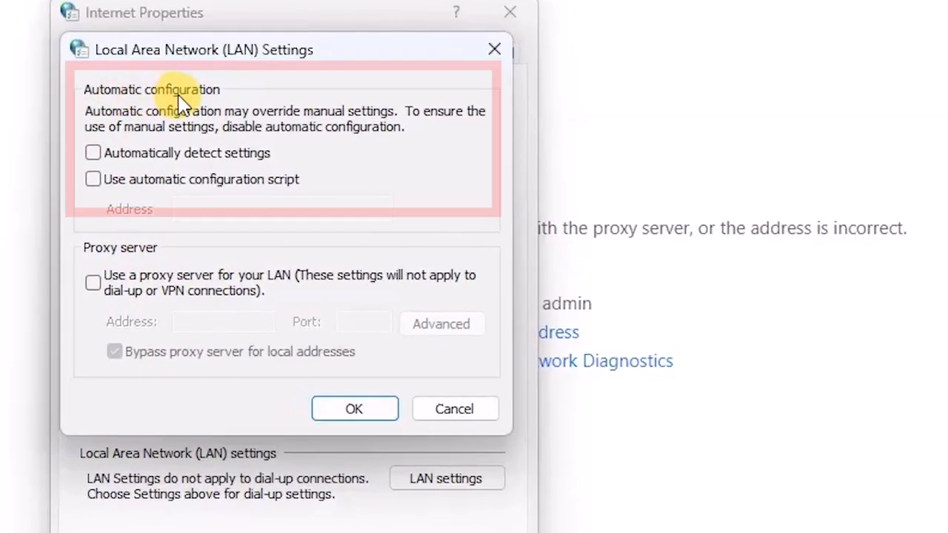
{"action": "left_click", "coordinate": [92, 151]}
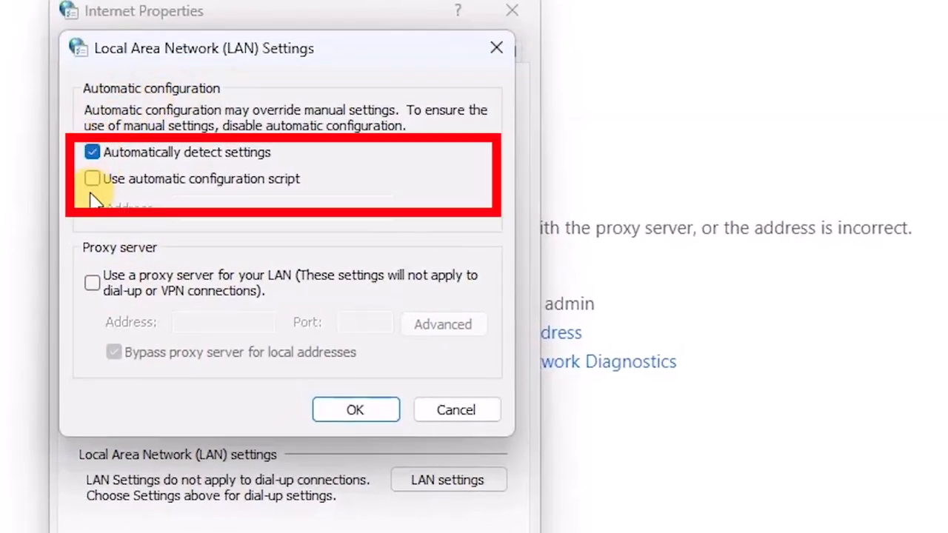
{"action": "left_click", "coordinate": [92, 178]}
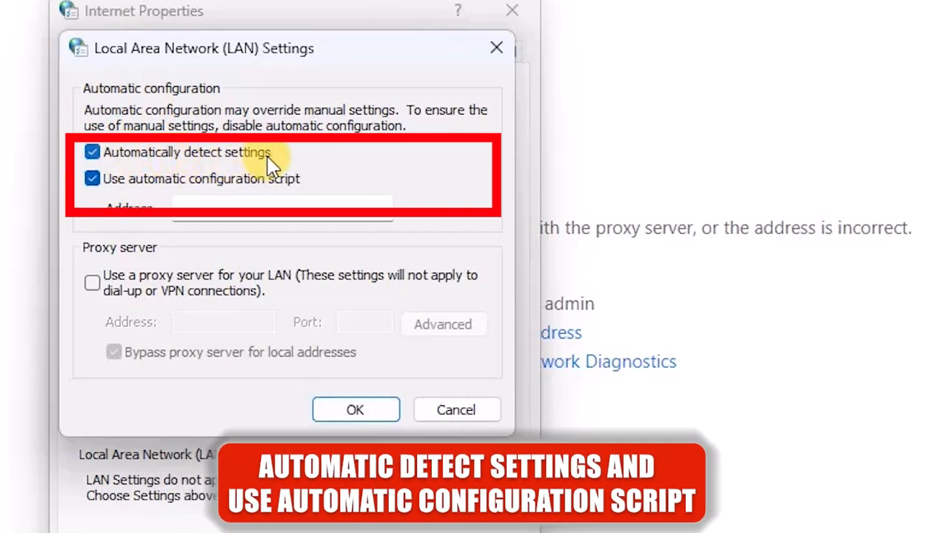
{"action": "mouse_move", "coordinate": [178, 193]}
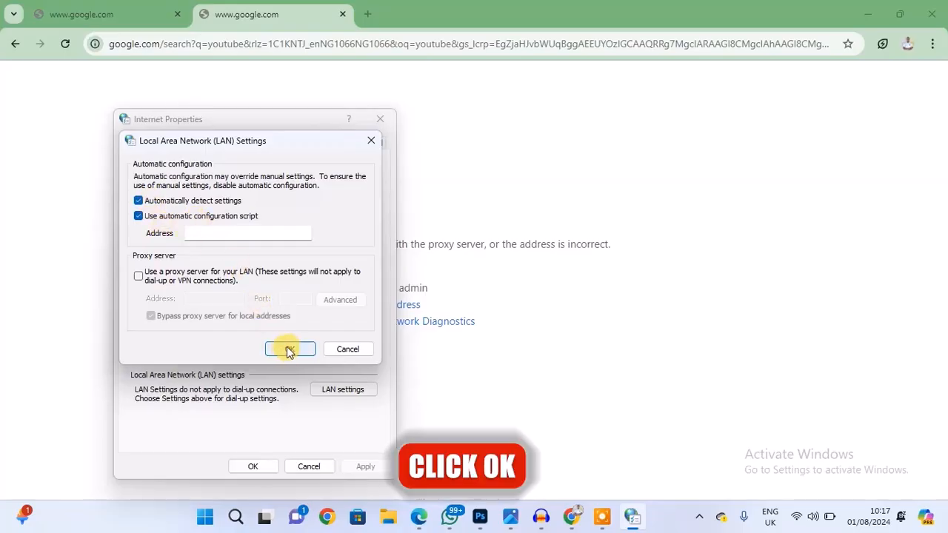
{"action": "left_click", "coordinate": [291, 350]}
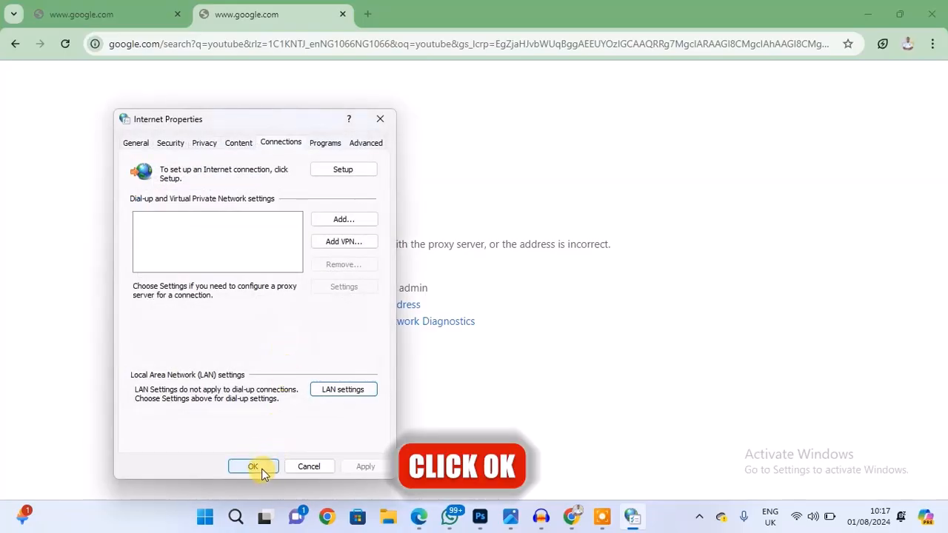
{"action": "left_click", "coordinate": [252, 467]}
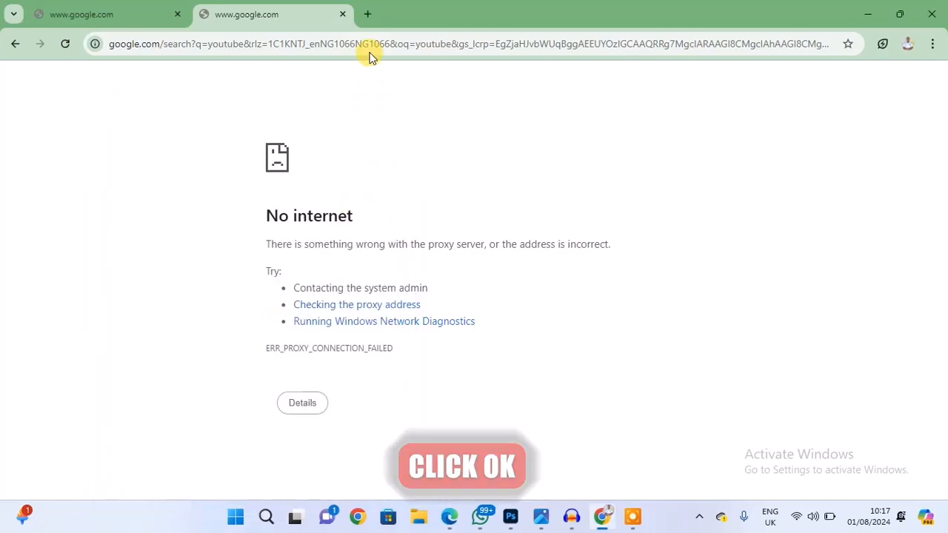
Step: Search Google for youtube.com in a new tab and view the results
{"action": "left_click", "coordinate": [533, 15]}
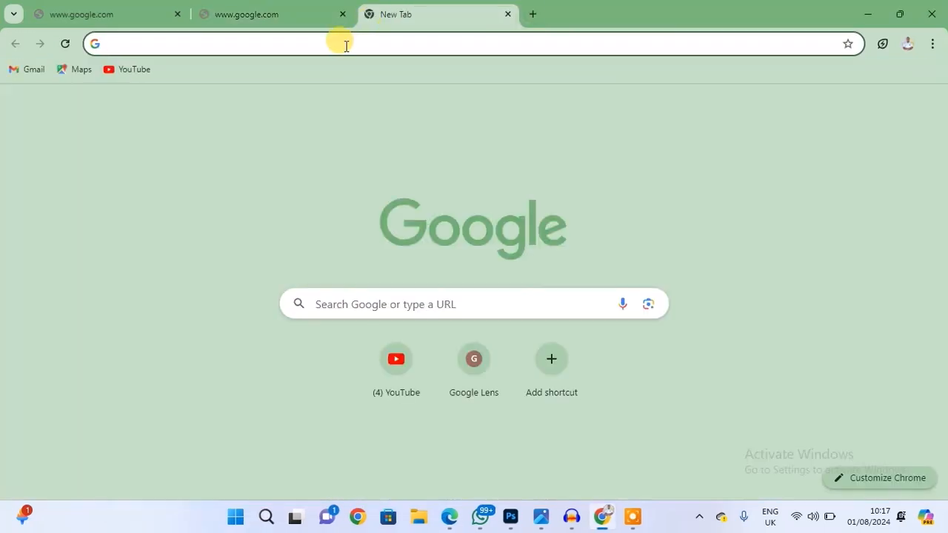
{"action": "type", "text": "youtube.com"}
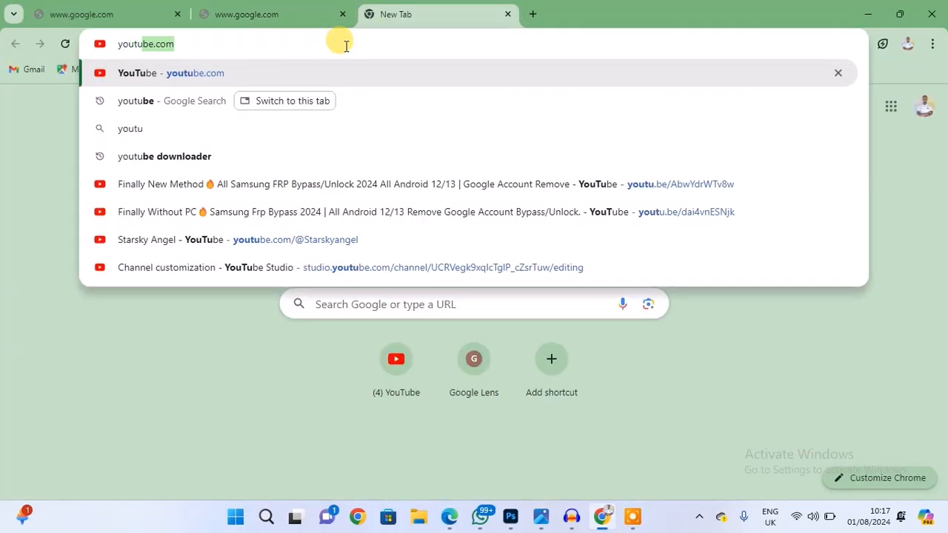
{"action": "left_click", "coordinate": [172, 101]}
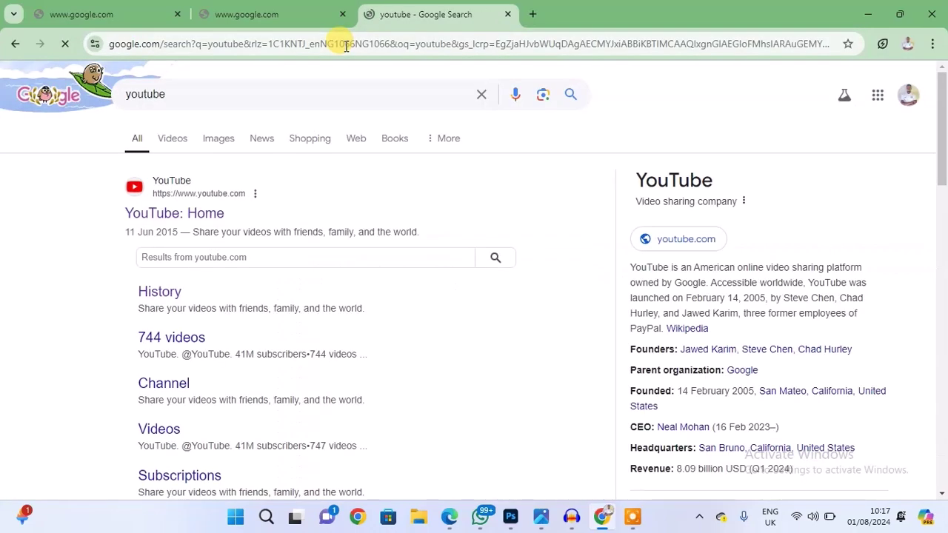
{"action": "scroll", "scroll_direction": "down", "scroll_amount": 3}
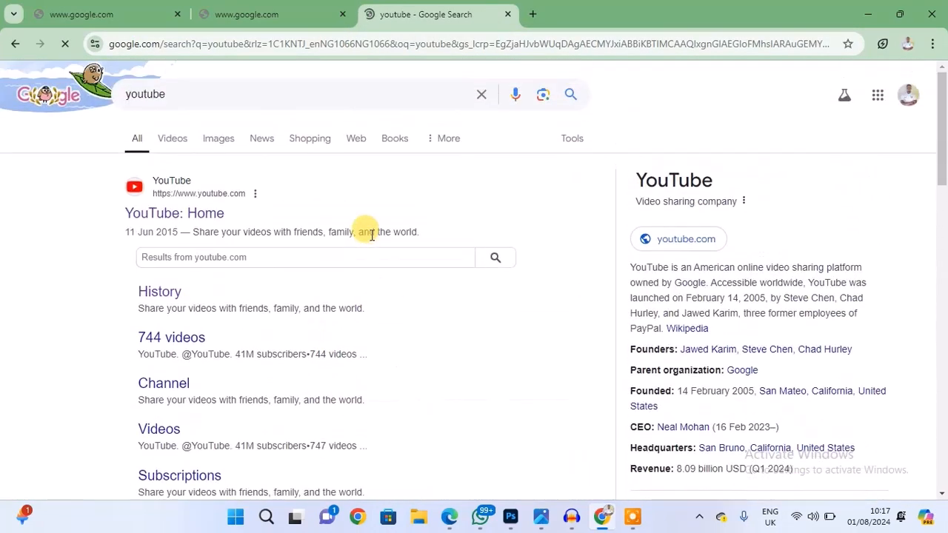
Step: Reload the previously failing No internet tab so it shows results too
{"action": "left_click", "coordinate": [65, 44]}
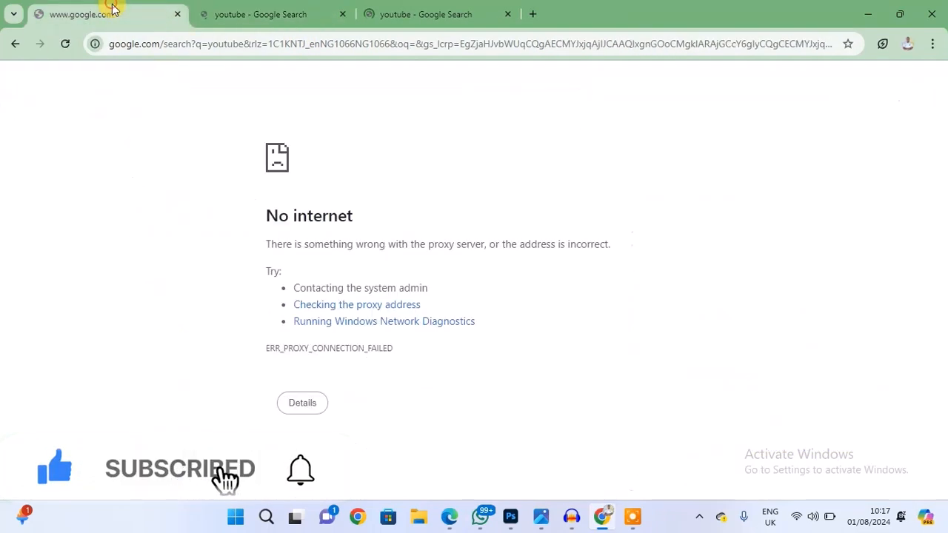
{"action": "left_click", "coordinate": [66, 44]}
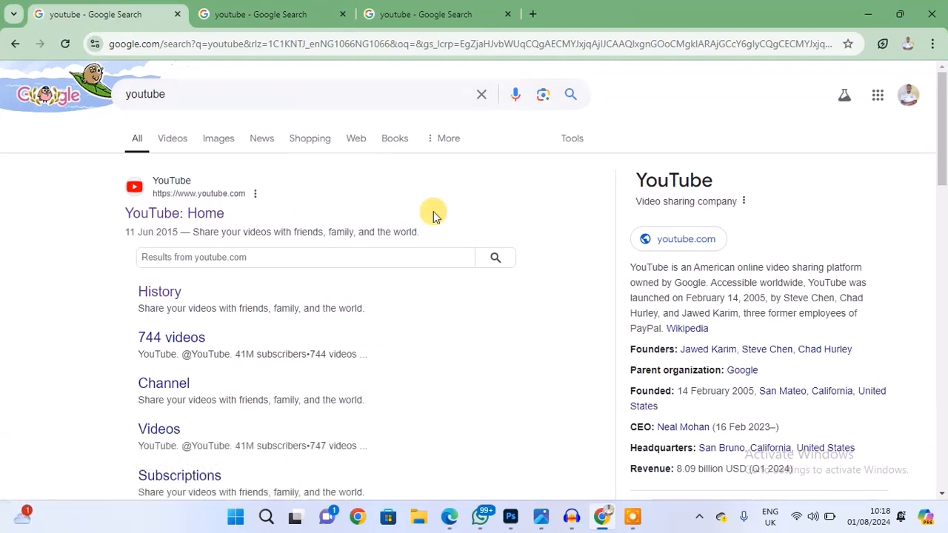
{"action": "mouse_move", "coordinate": [406, 185]}
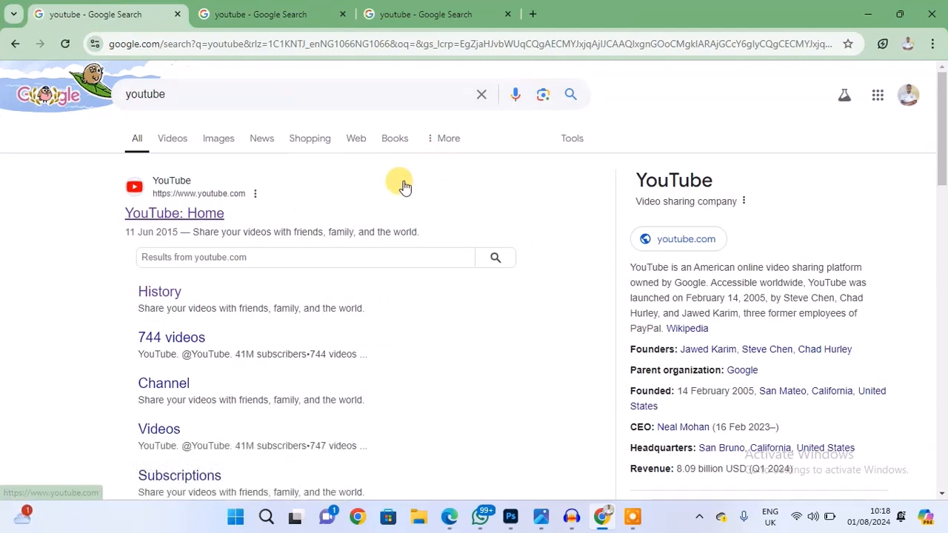